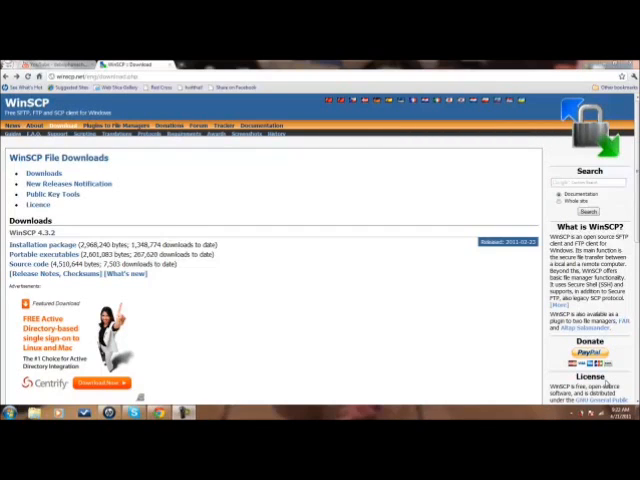
{"action": "mouse_move", "coordinate": [416, 272]}
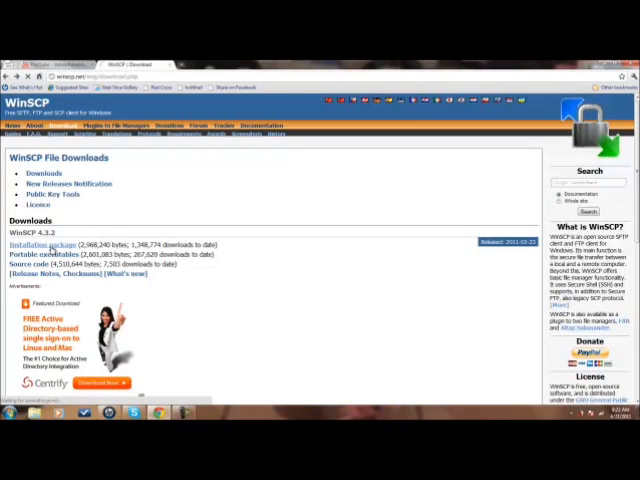
- Enter the iPhone's host IP 192.168.1.144, user name root and the root password in the Login dialog
{"action": "left_click", "coordinate": [44, 244]}
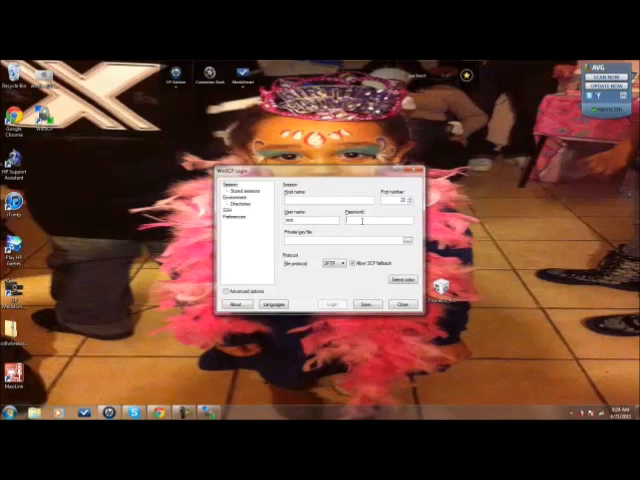
{"action": "type", "text": "password"}
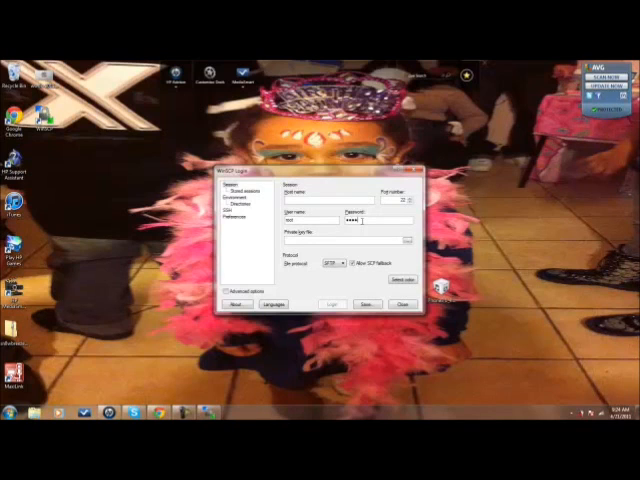
{"action": "type", "text": "•"}
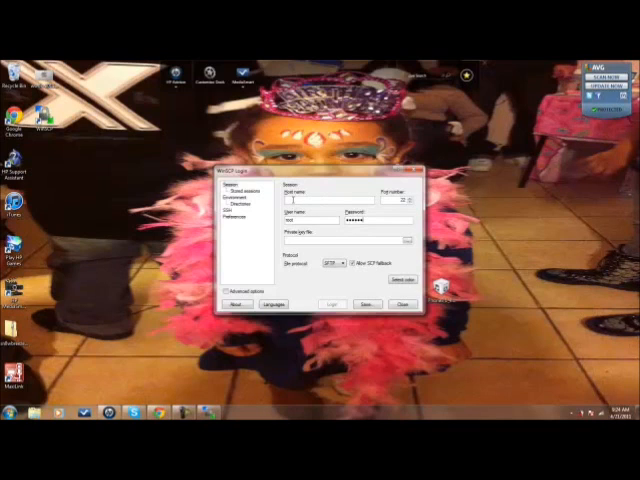
{"action": "type", "text": "192.168."}
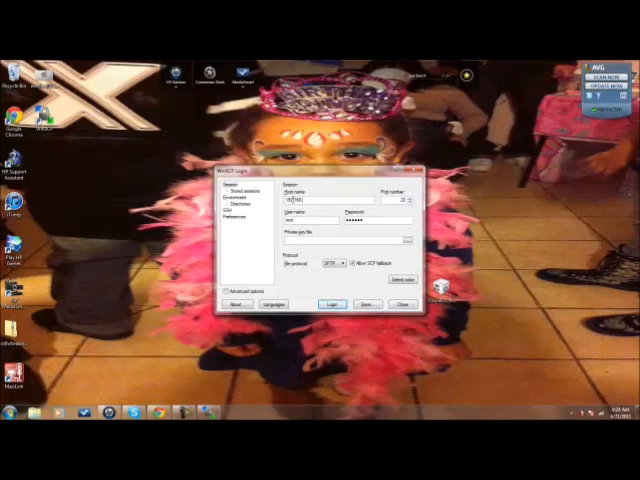
{"action": "type", "text": "1.144"}
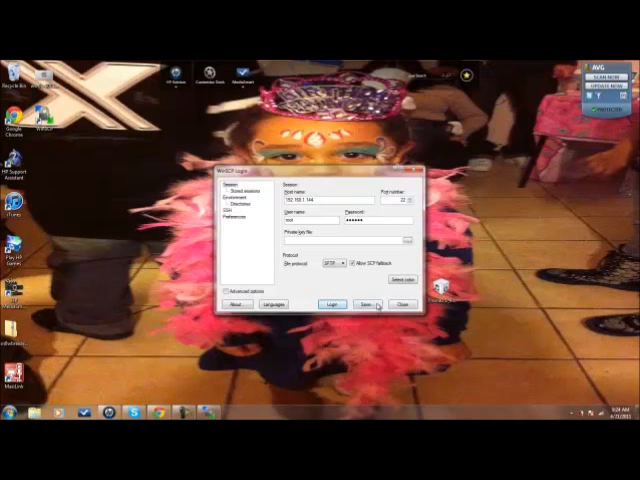
{"action": "left_click", "coordinate": [368, 302]}
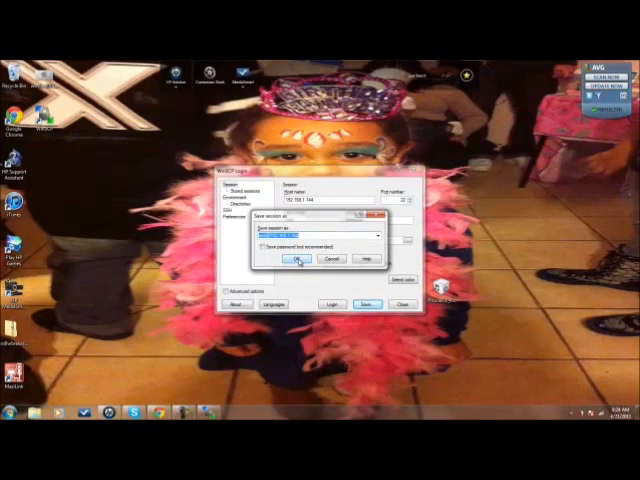
{"action": "left_click", "coordinate": [292, 260]}
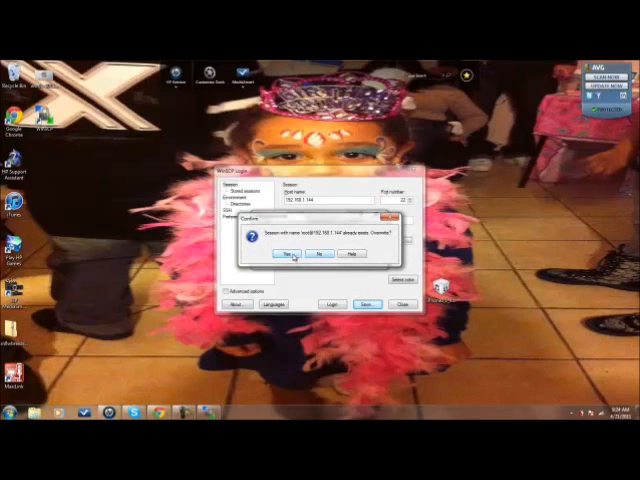
{"action": "left_click", "coordinate": [292, 252]}
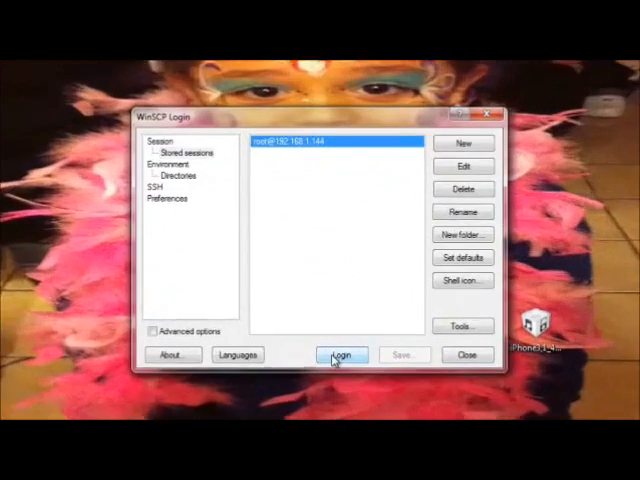
- Log in to the saved iPhone session, accepting the host key warning and confirming the root password
{"action": "left_click", "coordinate": [342, 356]}
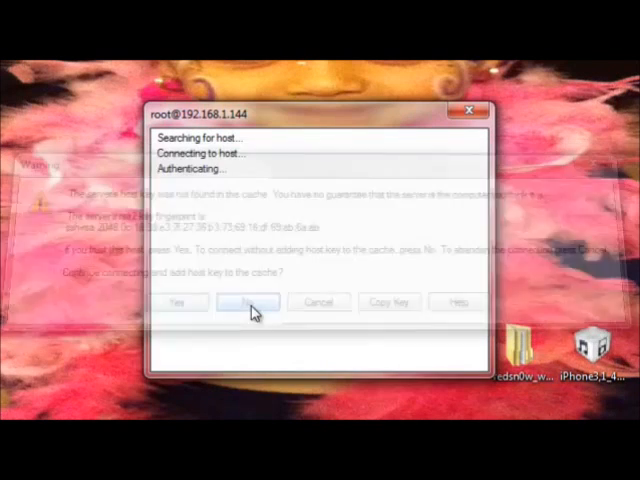
{"action": "left_click", "coordinate": [248, 300]}
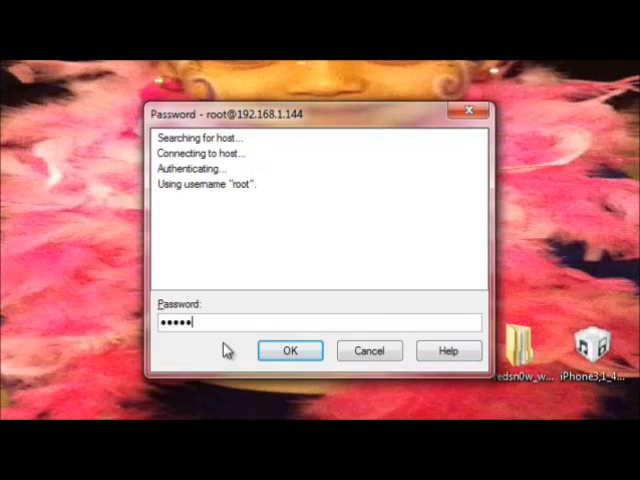
{"action": "left_click", "coordinate": [290, 350]}
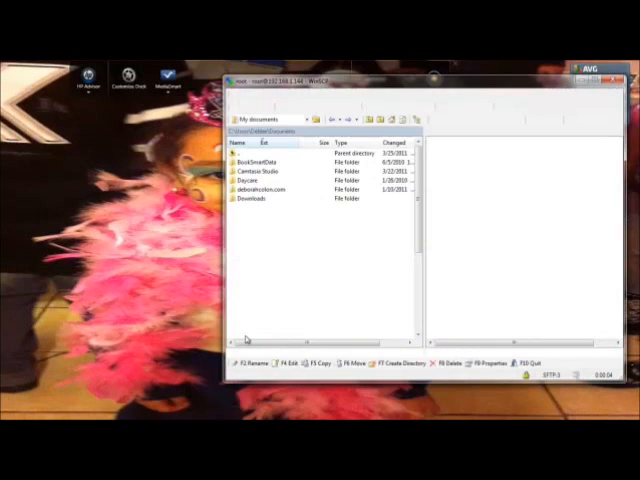